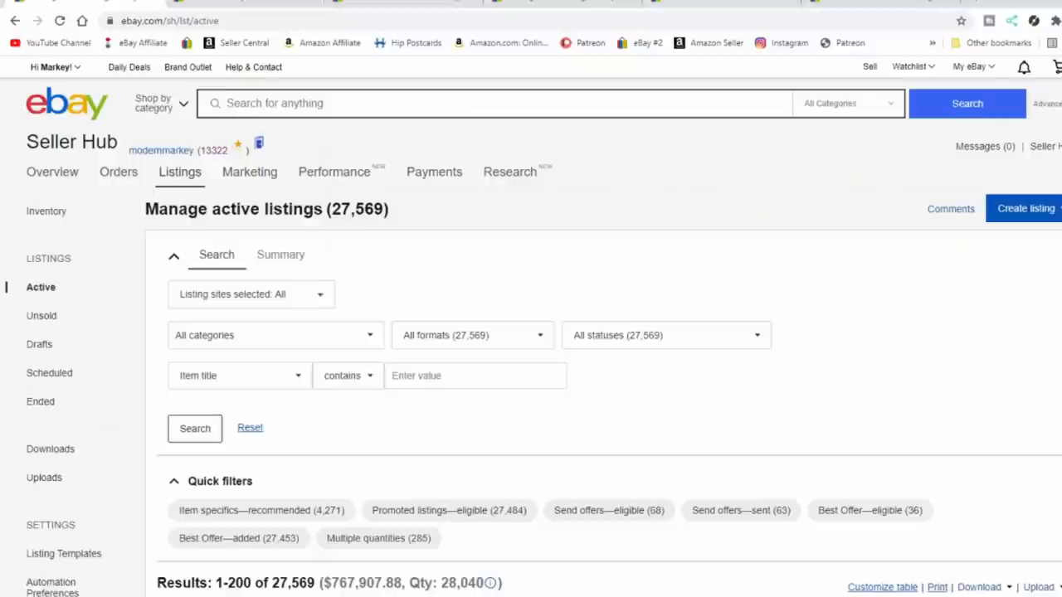
Step: Scroll down through the active listings toward the Oliver B Keeley & Co Stoves trade card
{"action": "scroll", "scroll_direction": "down", "scroll_amount": 3}
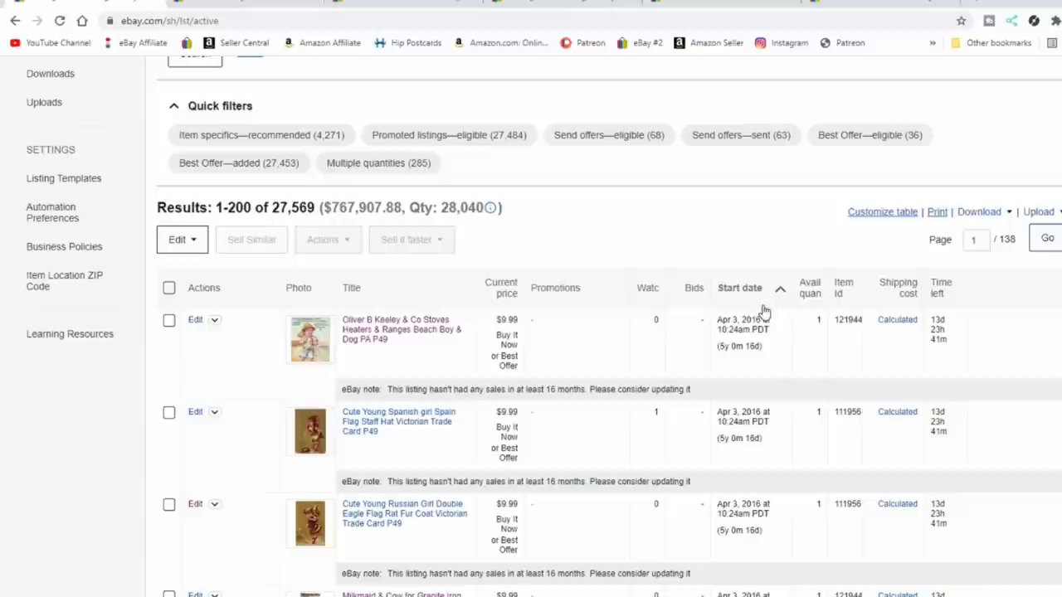
{"action": "scroll", "scroll_direction": "down", "scroll_amount": 3}
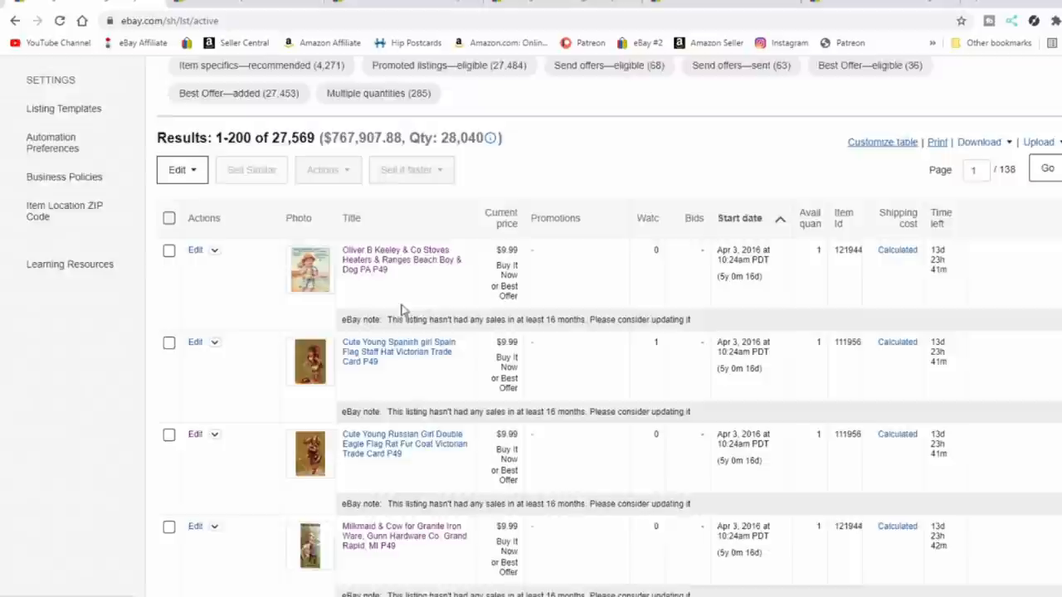
{"action": "scroll", "scroll_direction": "down", "scroll_amount": 3}
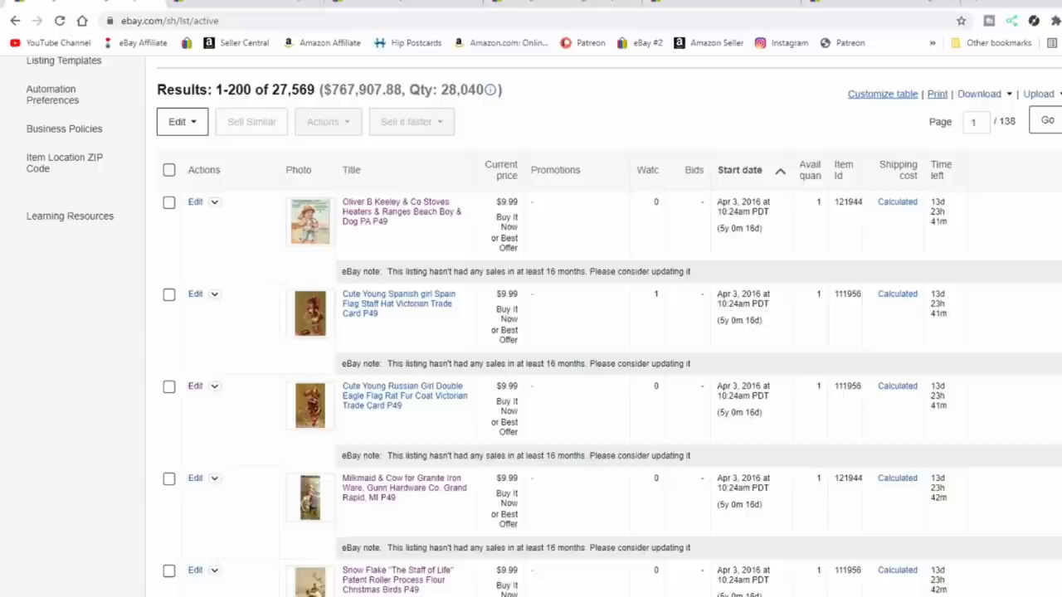
{"action": "scroll", "scroll_direction": "down", "scroll_amount": 3}
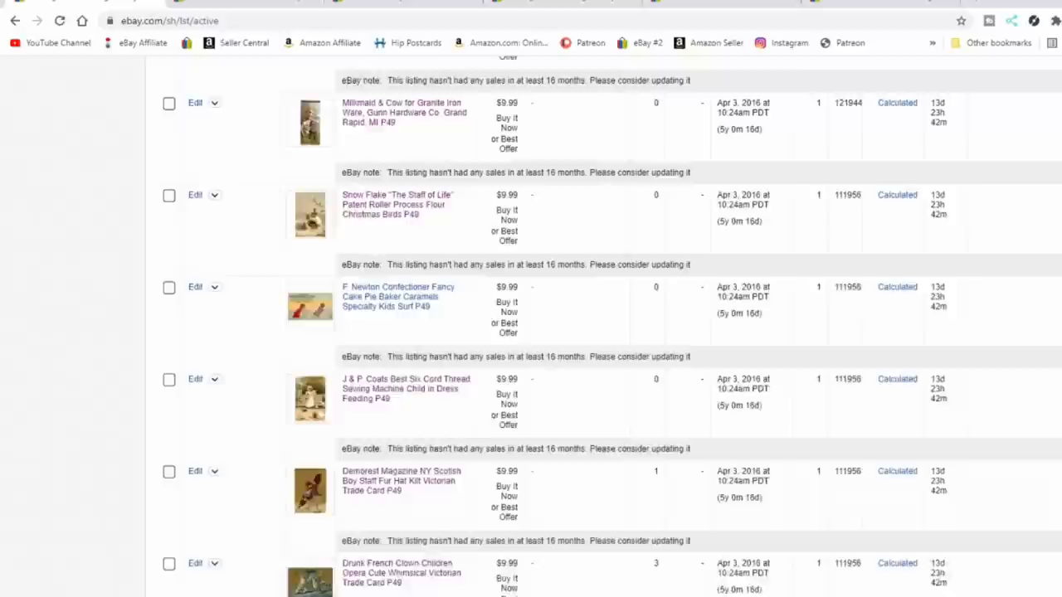
{"action": "scroll", "scroll_direction": "down", "scroll_amount": 3}
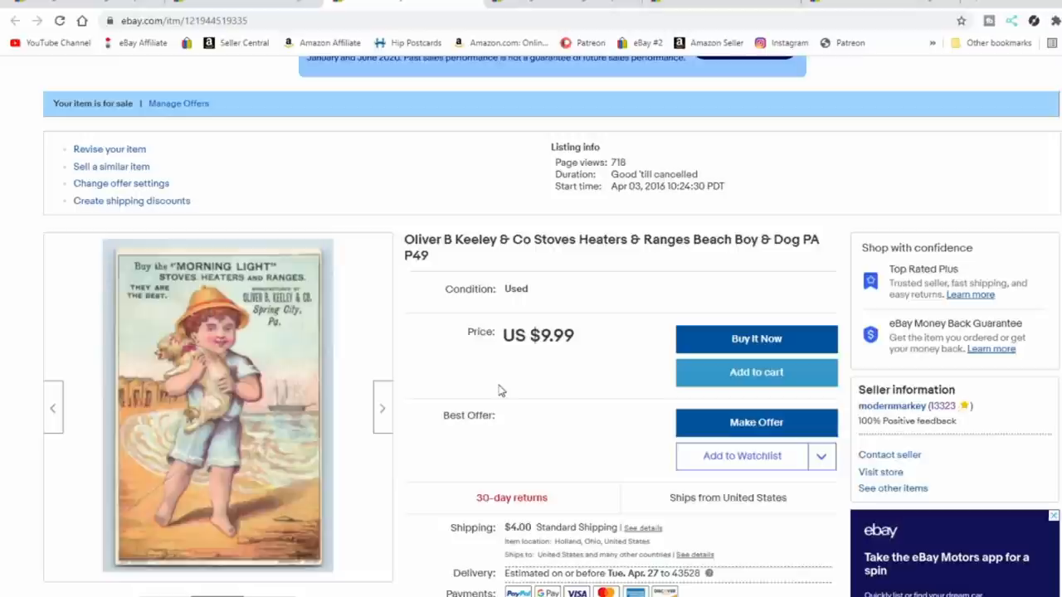
{"action": "scroll", "scroll_direction": "down", "scroll_amount": 3}
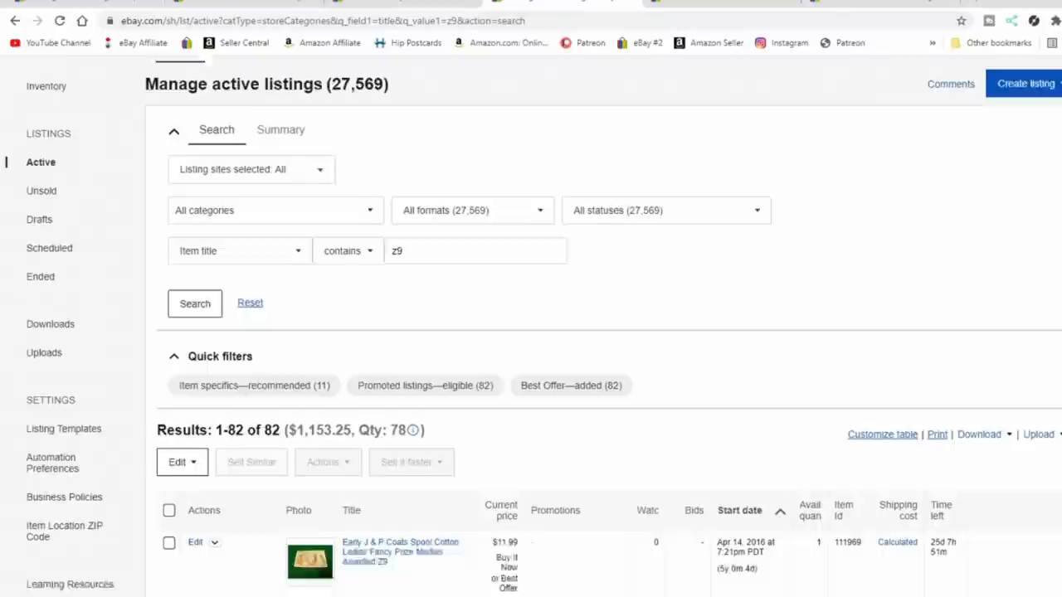
{"action": "scroll", "scroll_direction": "down", "scroll_amount": 3}
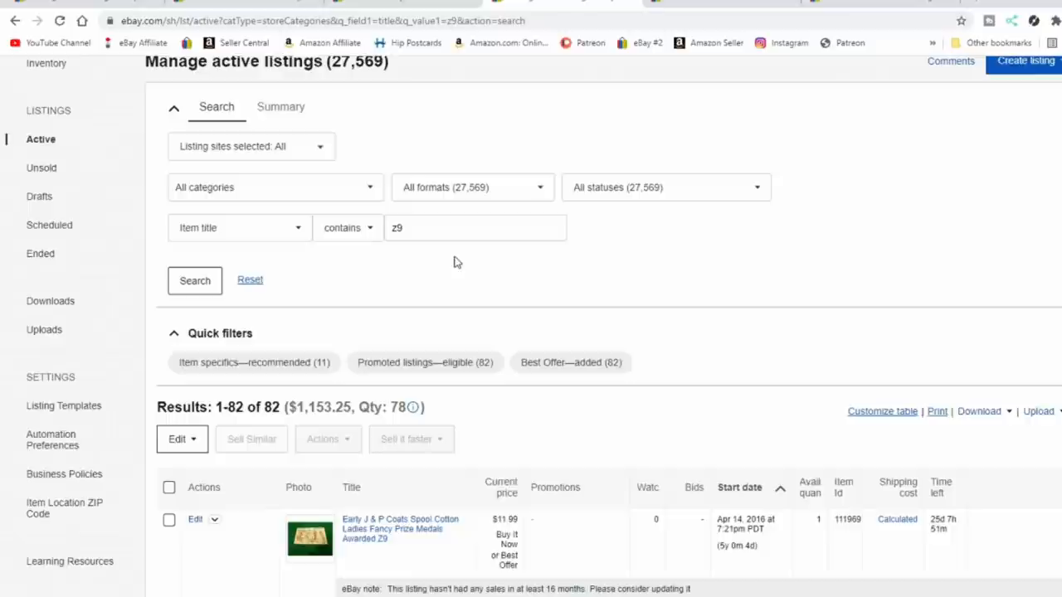
{"action": "scroll", "scroll_direction": "down", "scroll_amount": 3}
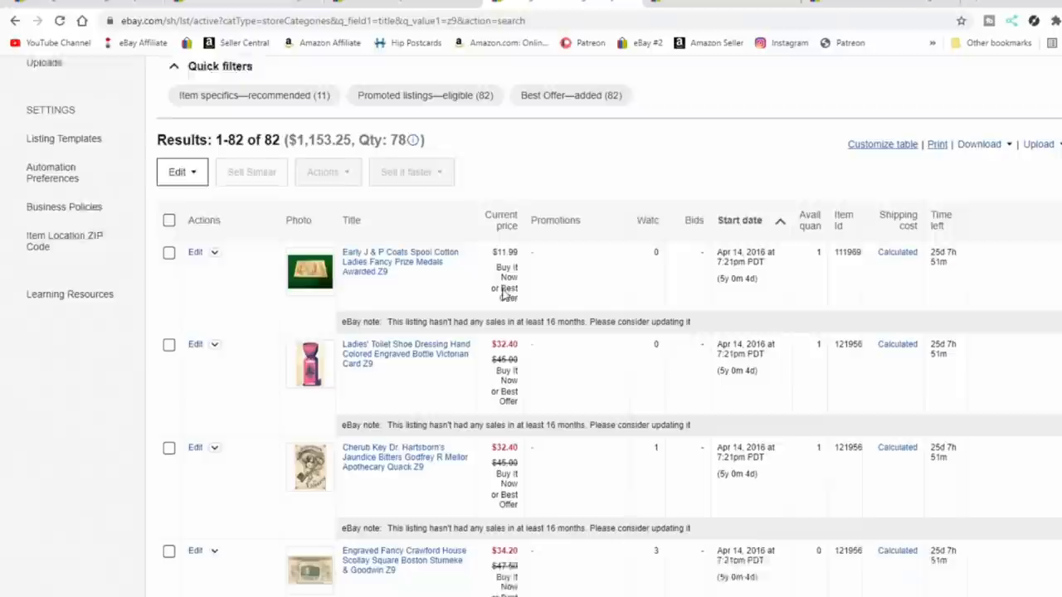
{"action": "scroll", "scroll_direction": "down", "scroll_amount": 3}
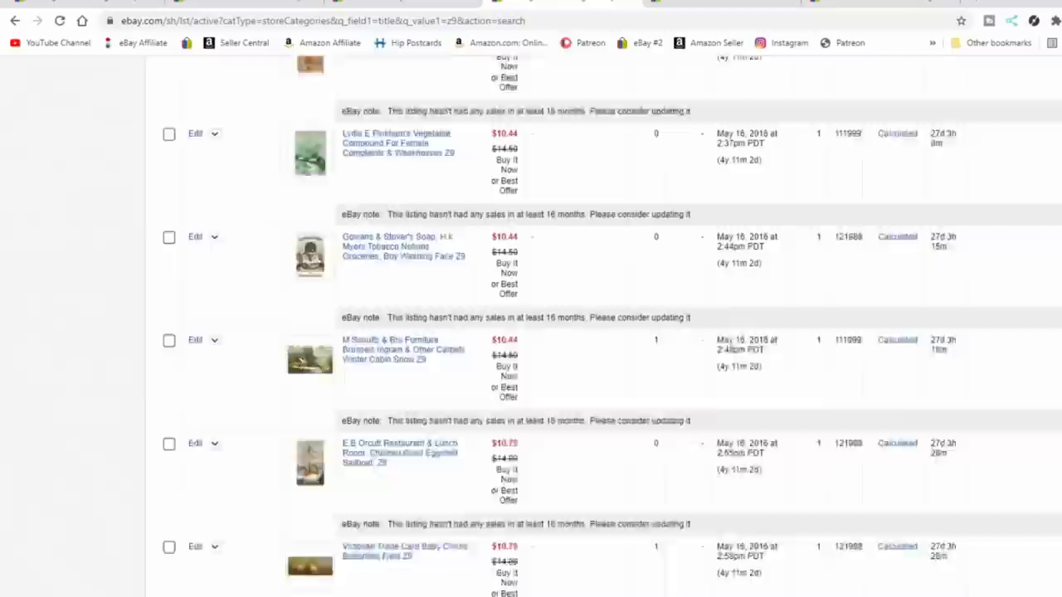
{"action": "scroll", "scroll_direction": "up", "scroll_amount": 3}
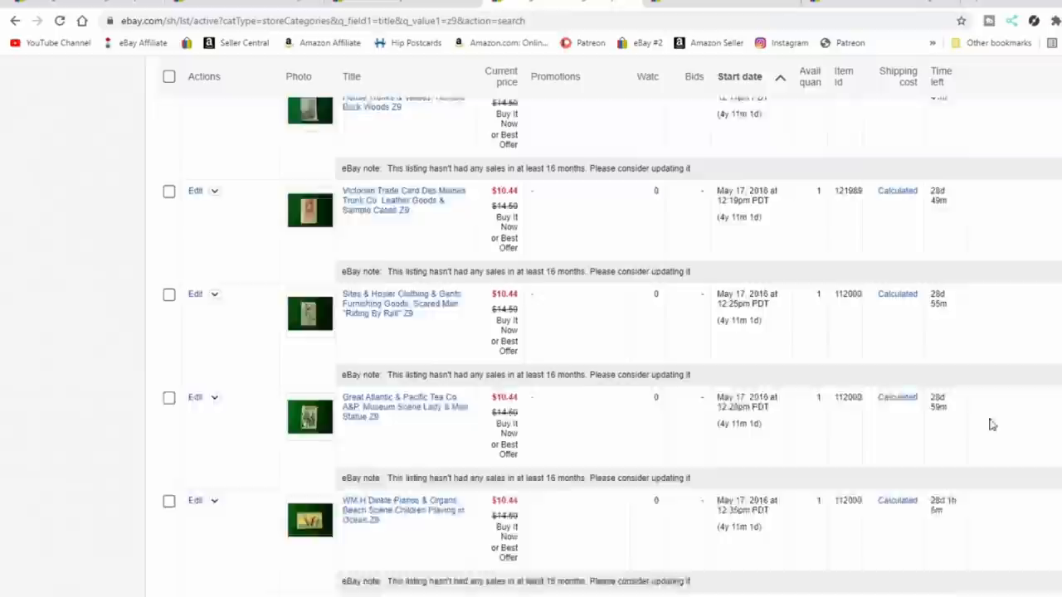
{"action": "scroll", "scroll_direction": "down", "scroll_amount": 3}
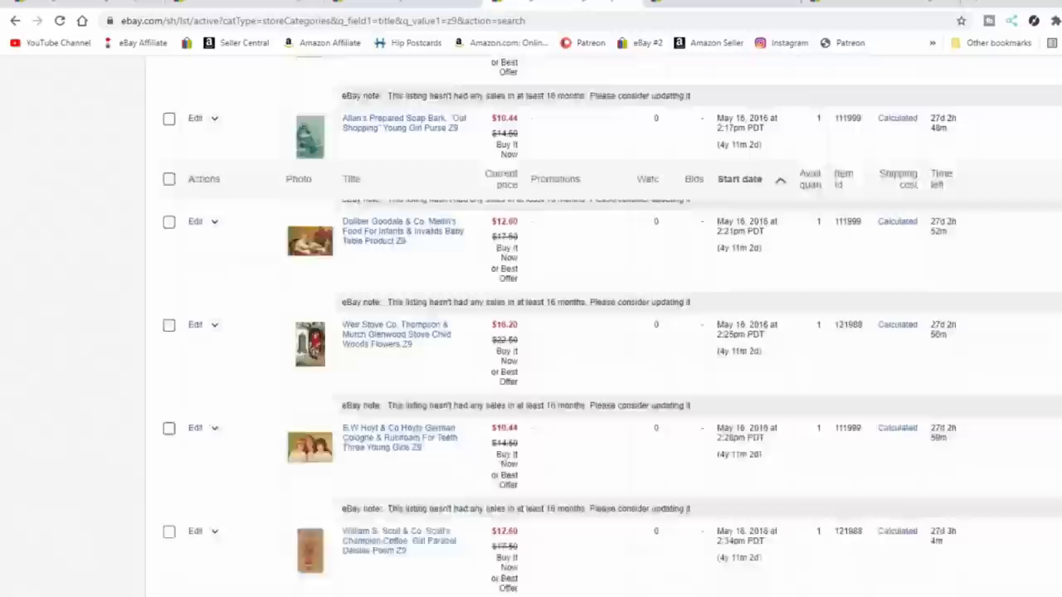
{"action": "scroll", "scroll_direction": "down", "scroll_amount": 3}
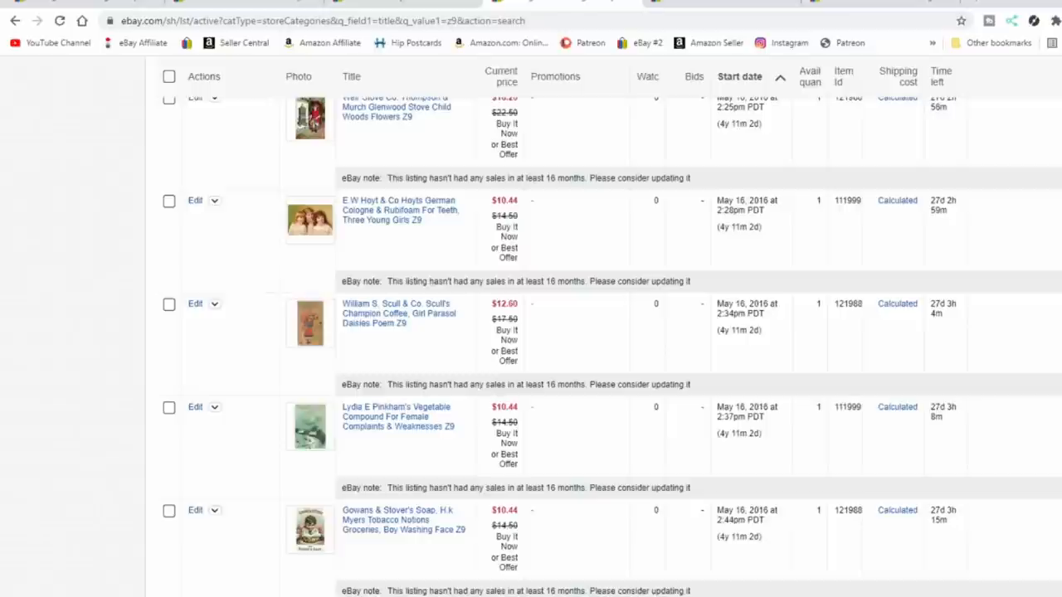
Step: Reset the z9 title search so all 27,569 active listings show again
{"action": "left_click", "coordinate": [399, 314]}
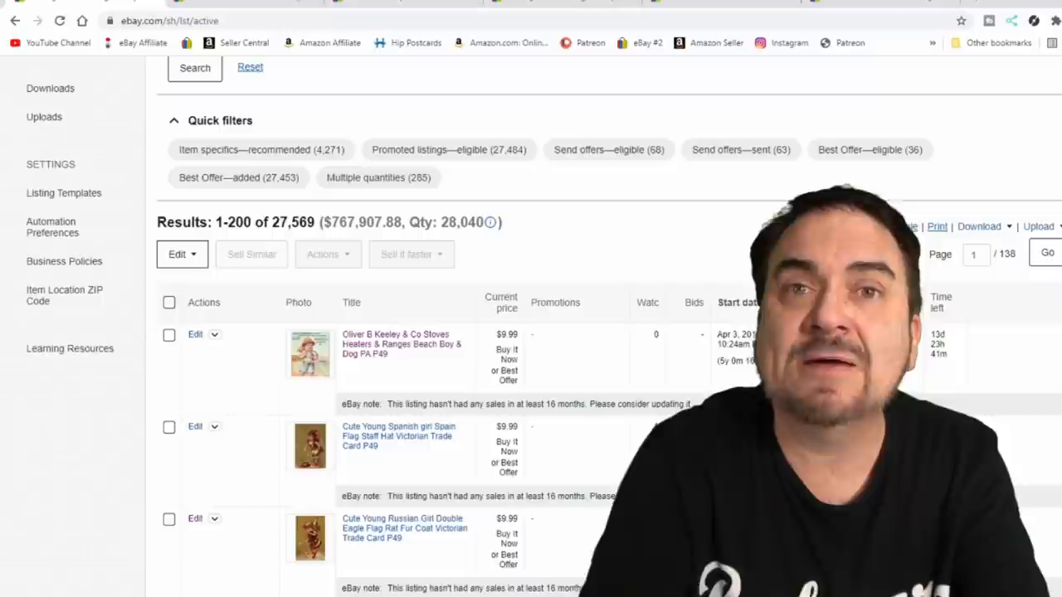
Step: Reopen the Oliver B Keeley & Co Stoves beach boy and dog card item page
{"action": "left_click", "coordinate": [401, 344]}
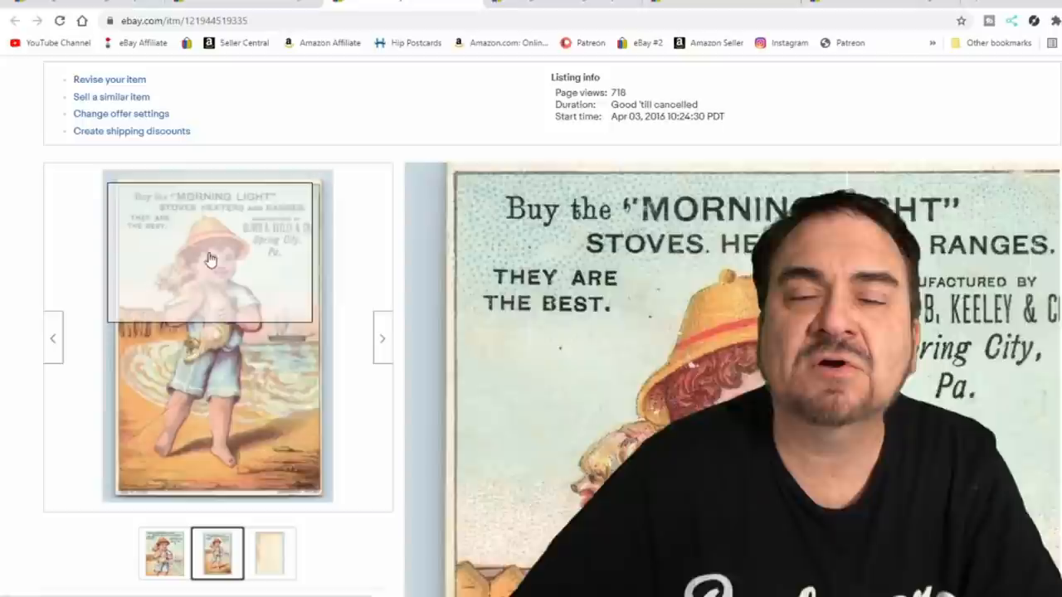
{"action": "mouse_move", "coordinate": [267, 240]}
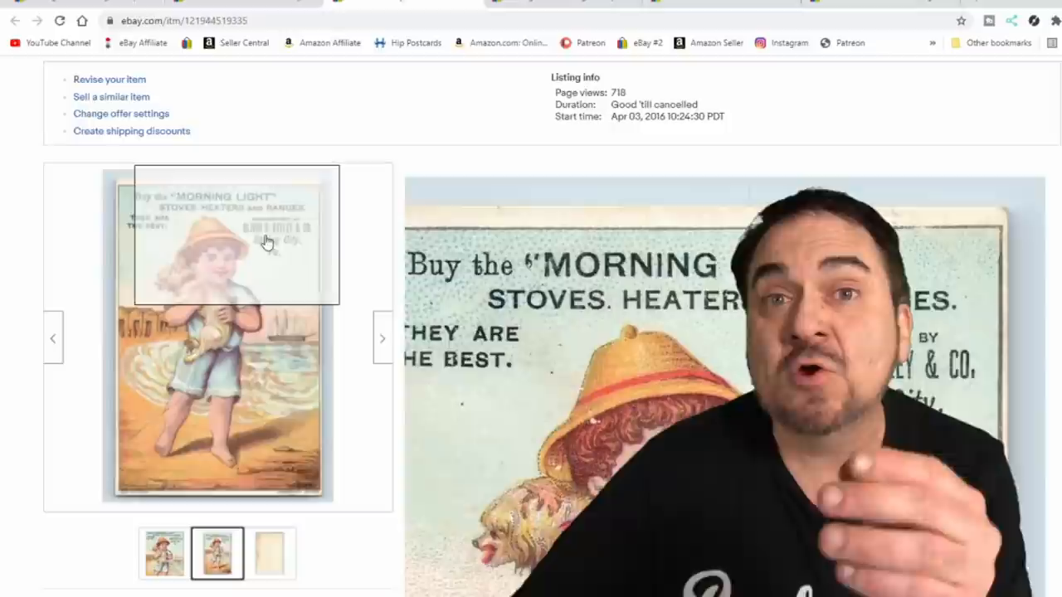
{"action": "mouse_move", "coordinate": [191, 229]}
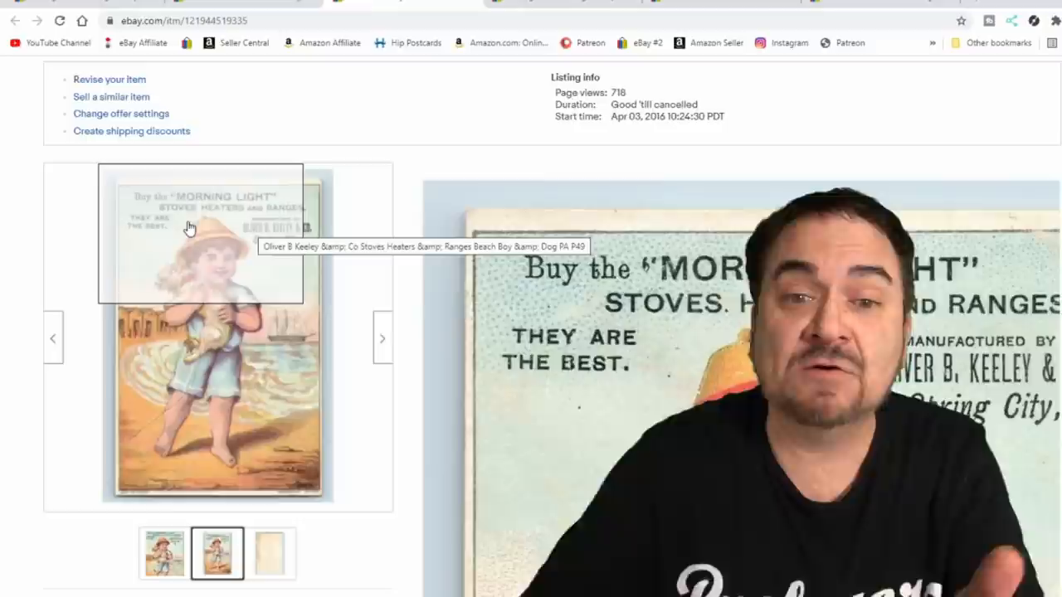